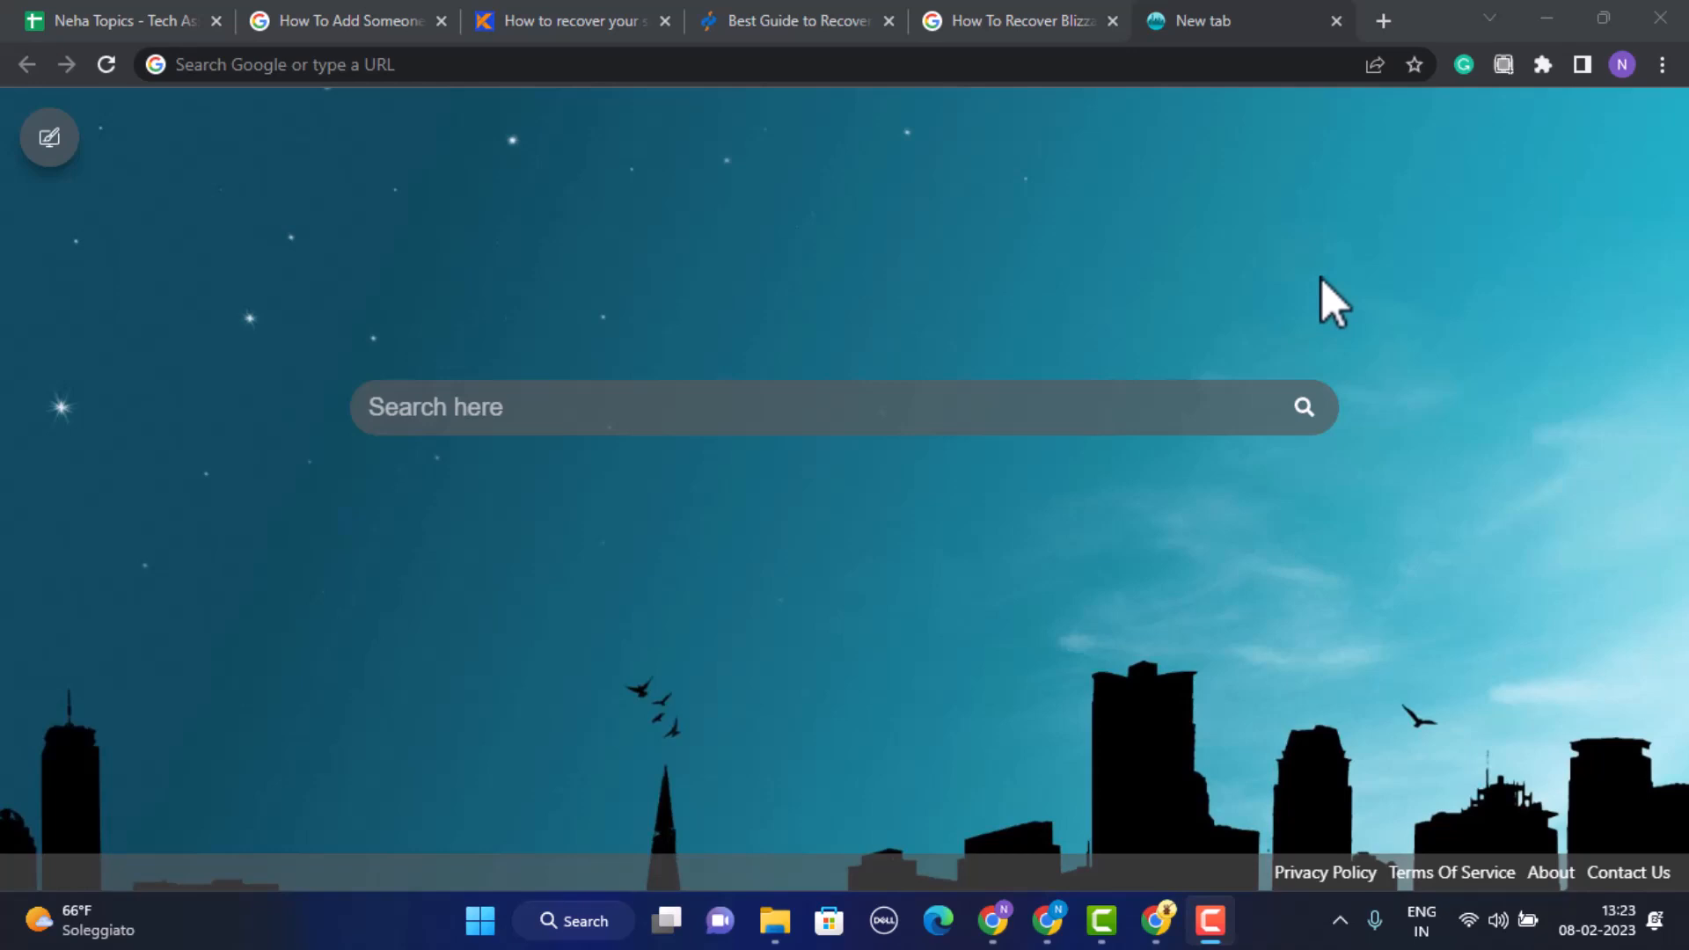
mouse_move(1093, 146)
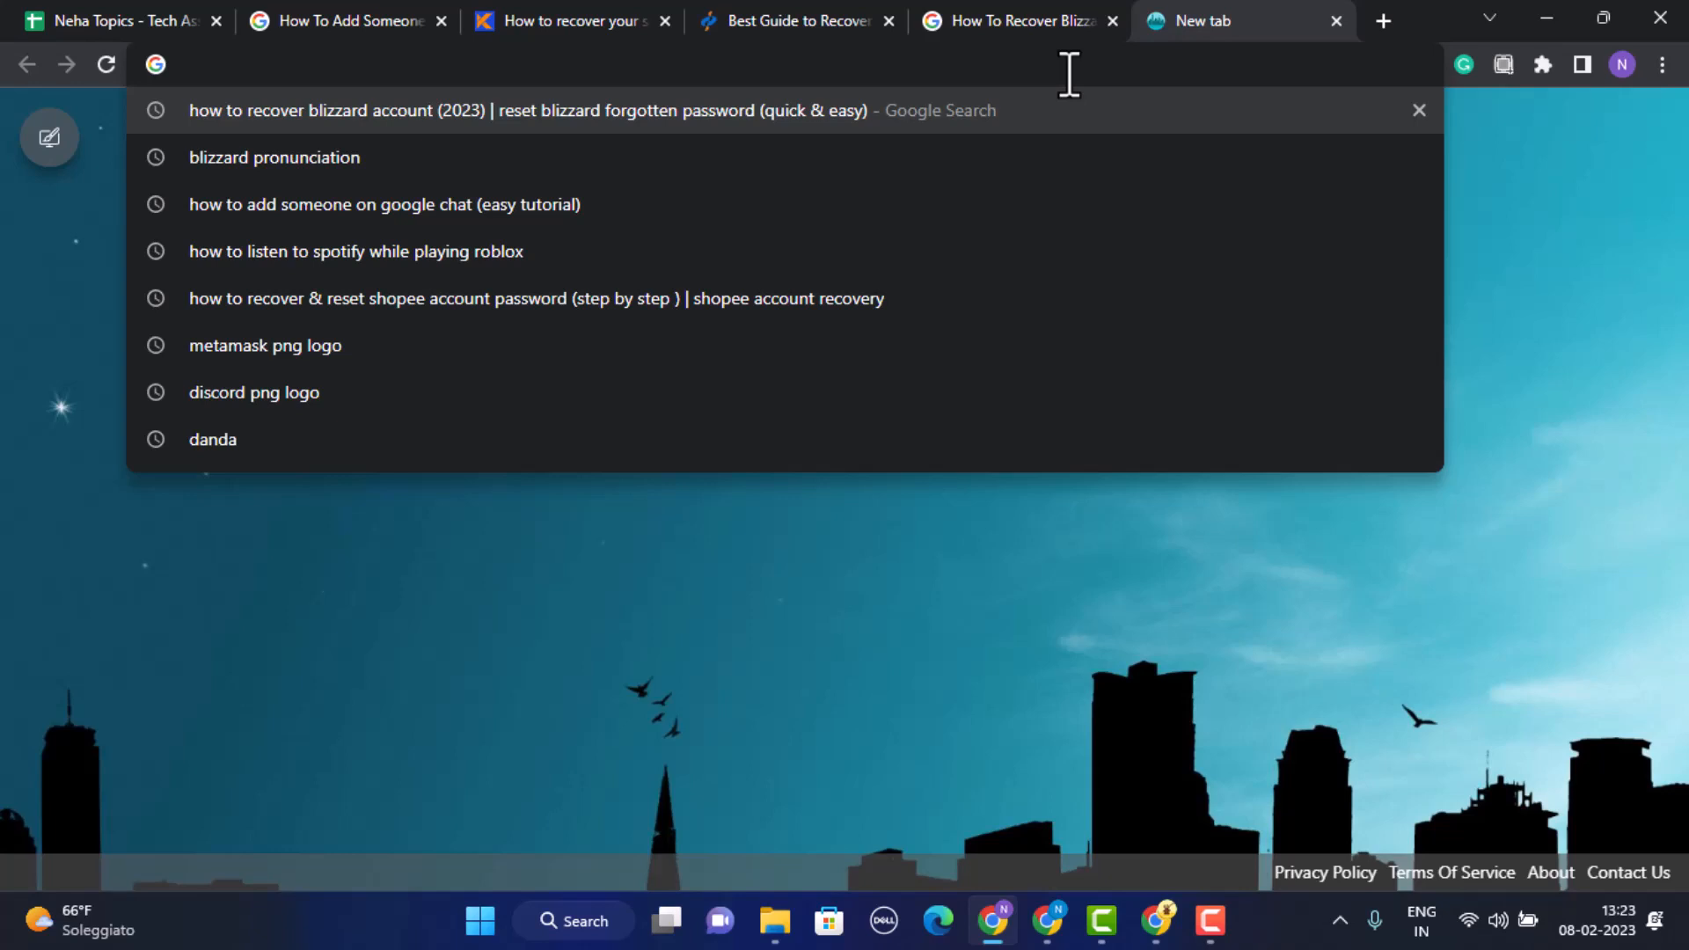
Go to blizzard.com and reach the Battle.net login page via the Account menu's Log In.
text(https://www.blizzard.com/en-us/)
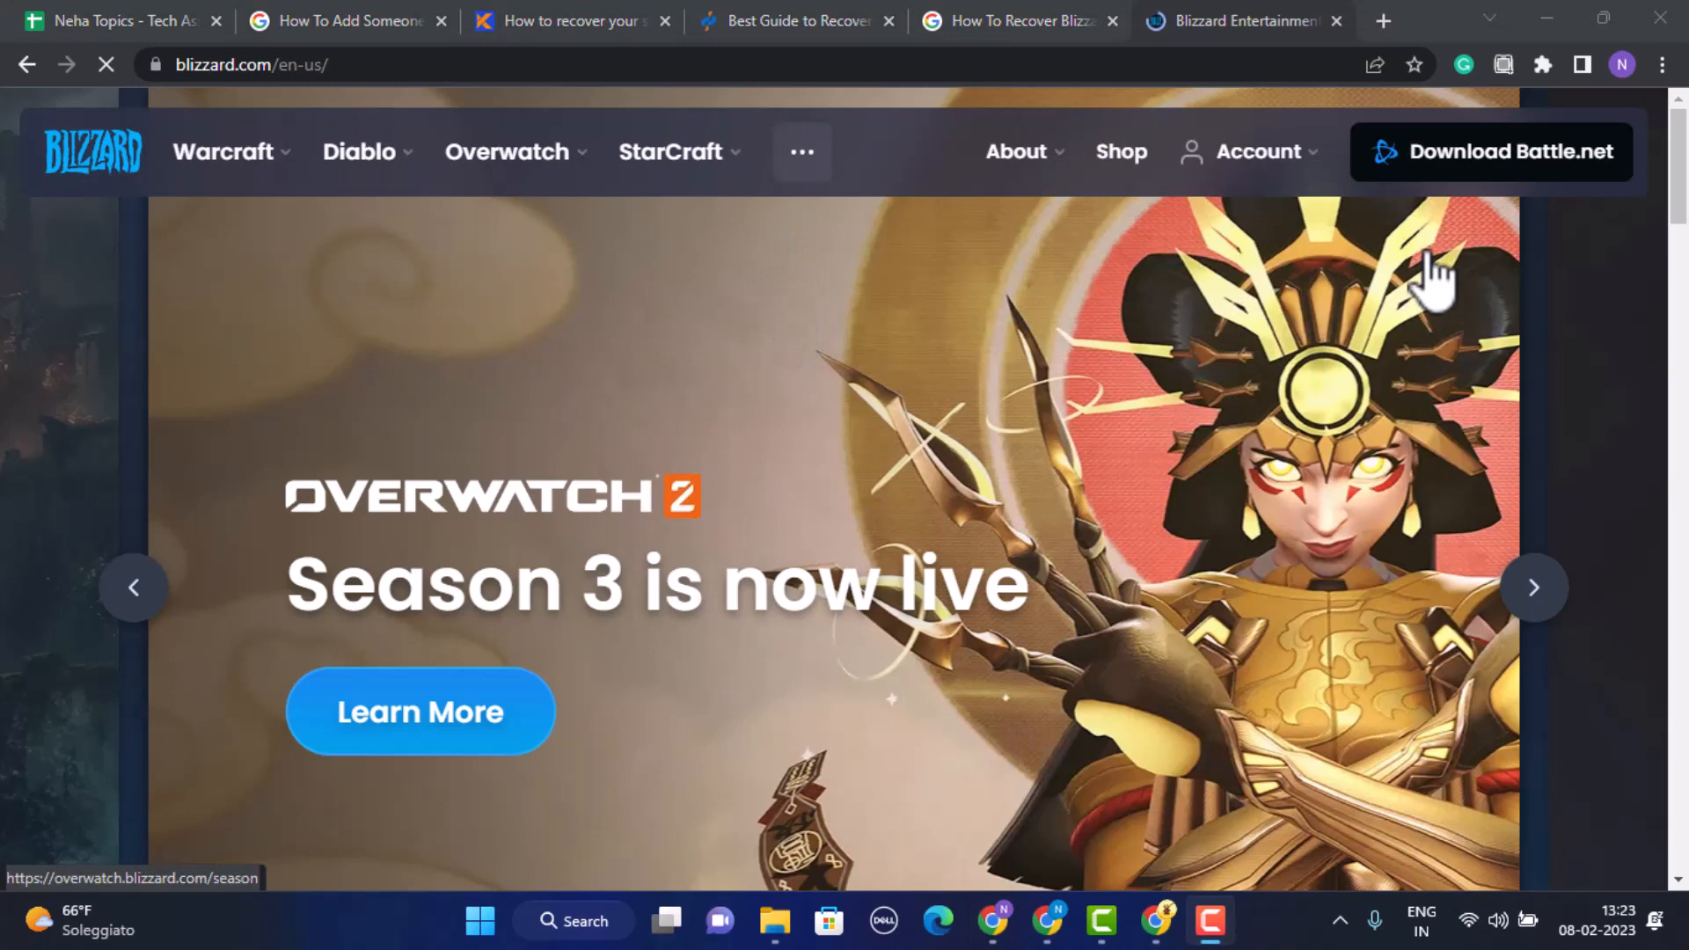
click(1245, 152)
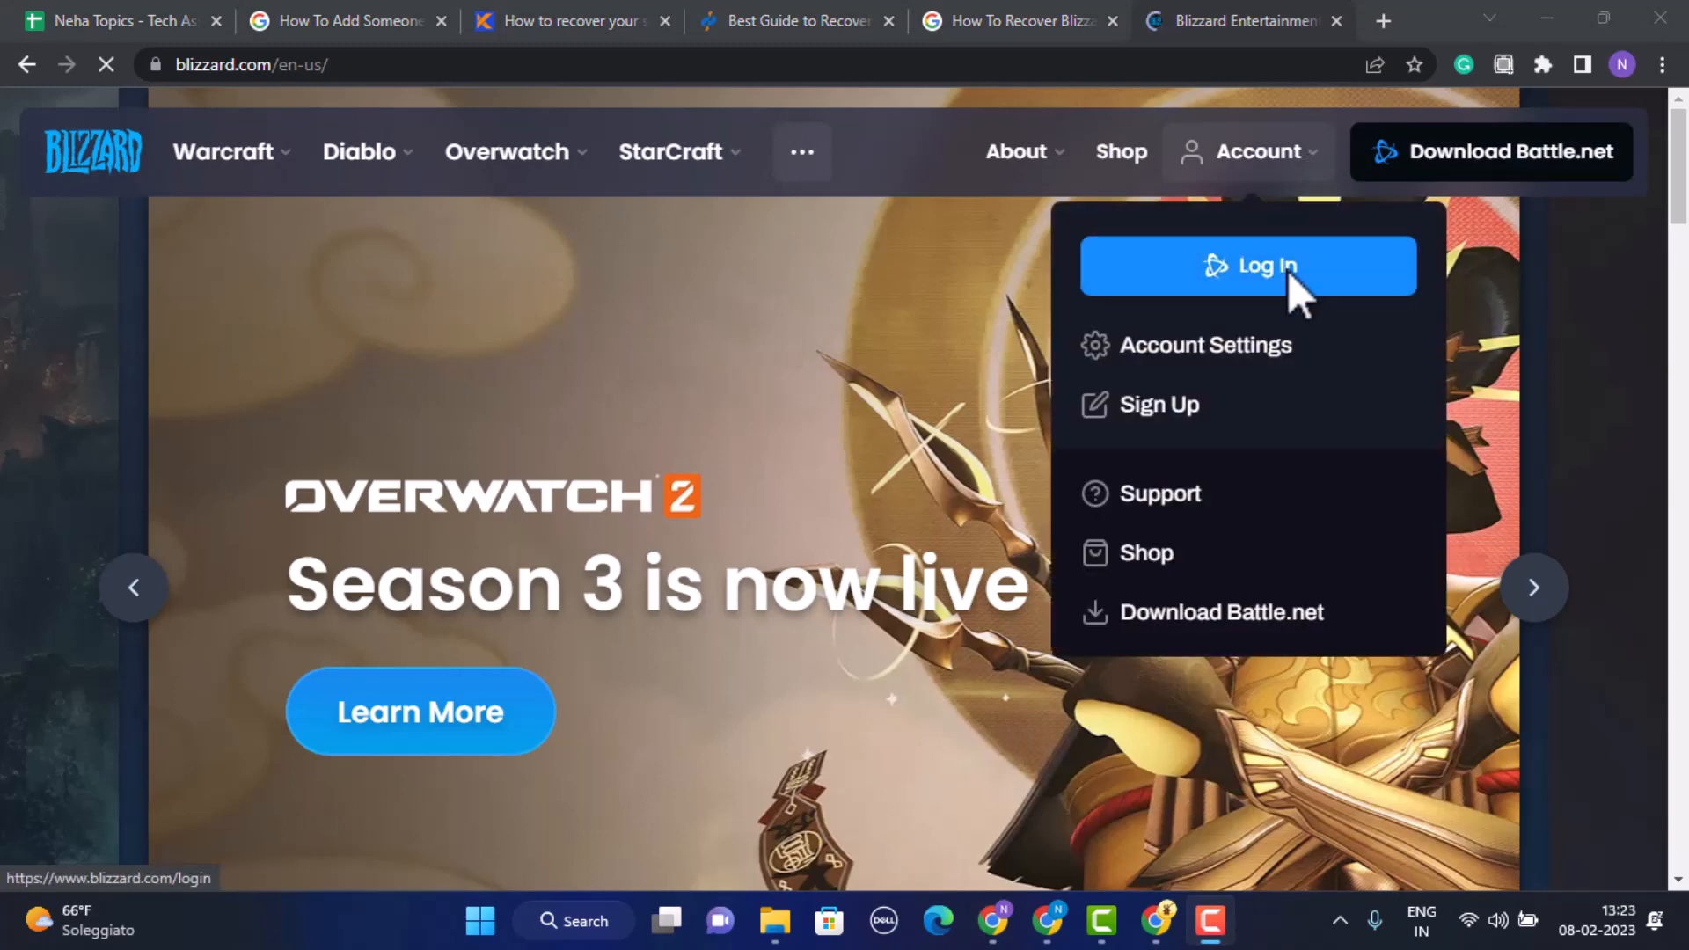
click(1247, 265)
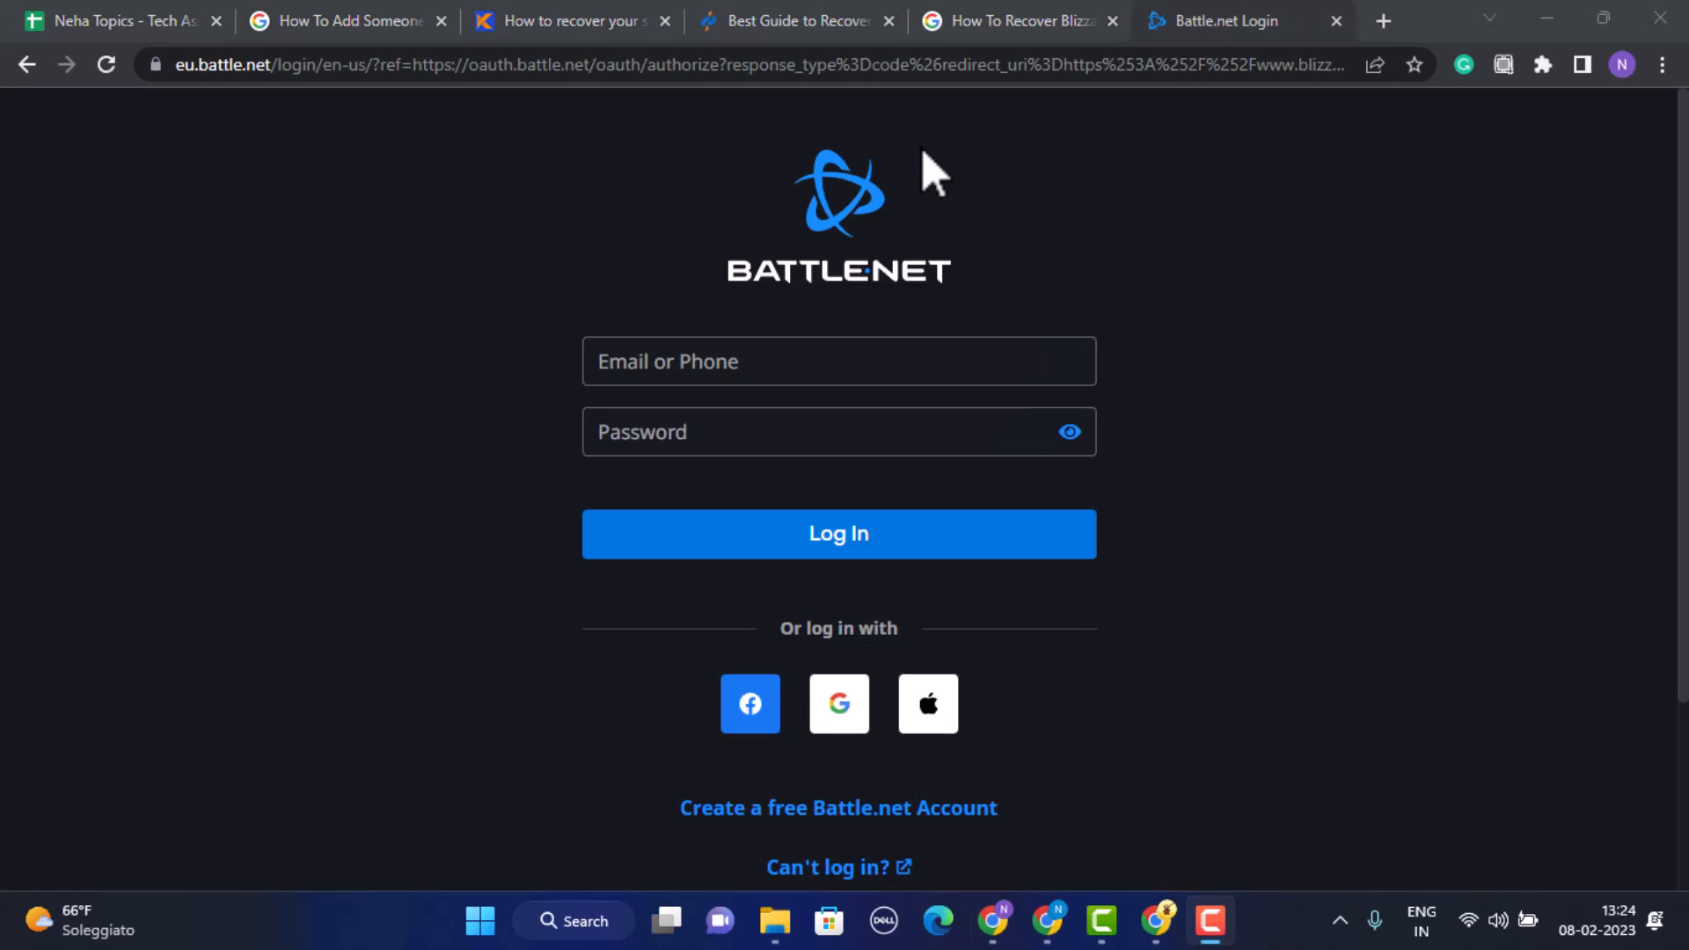
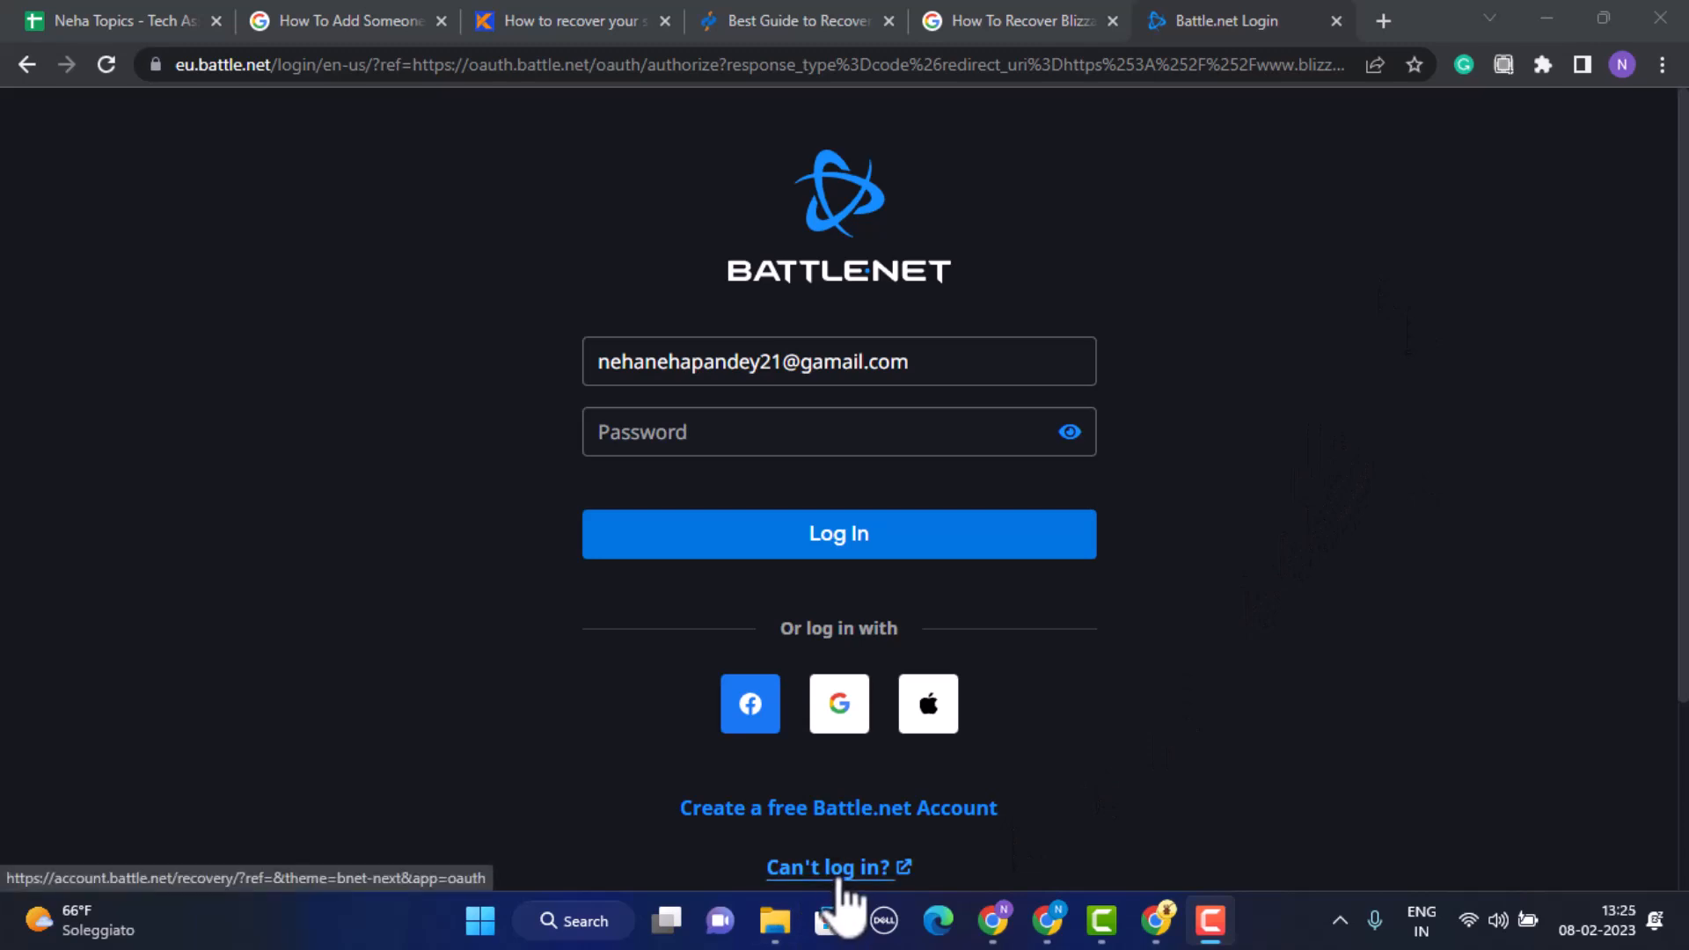
click(838, 868)
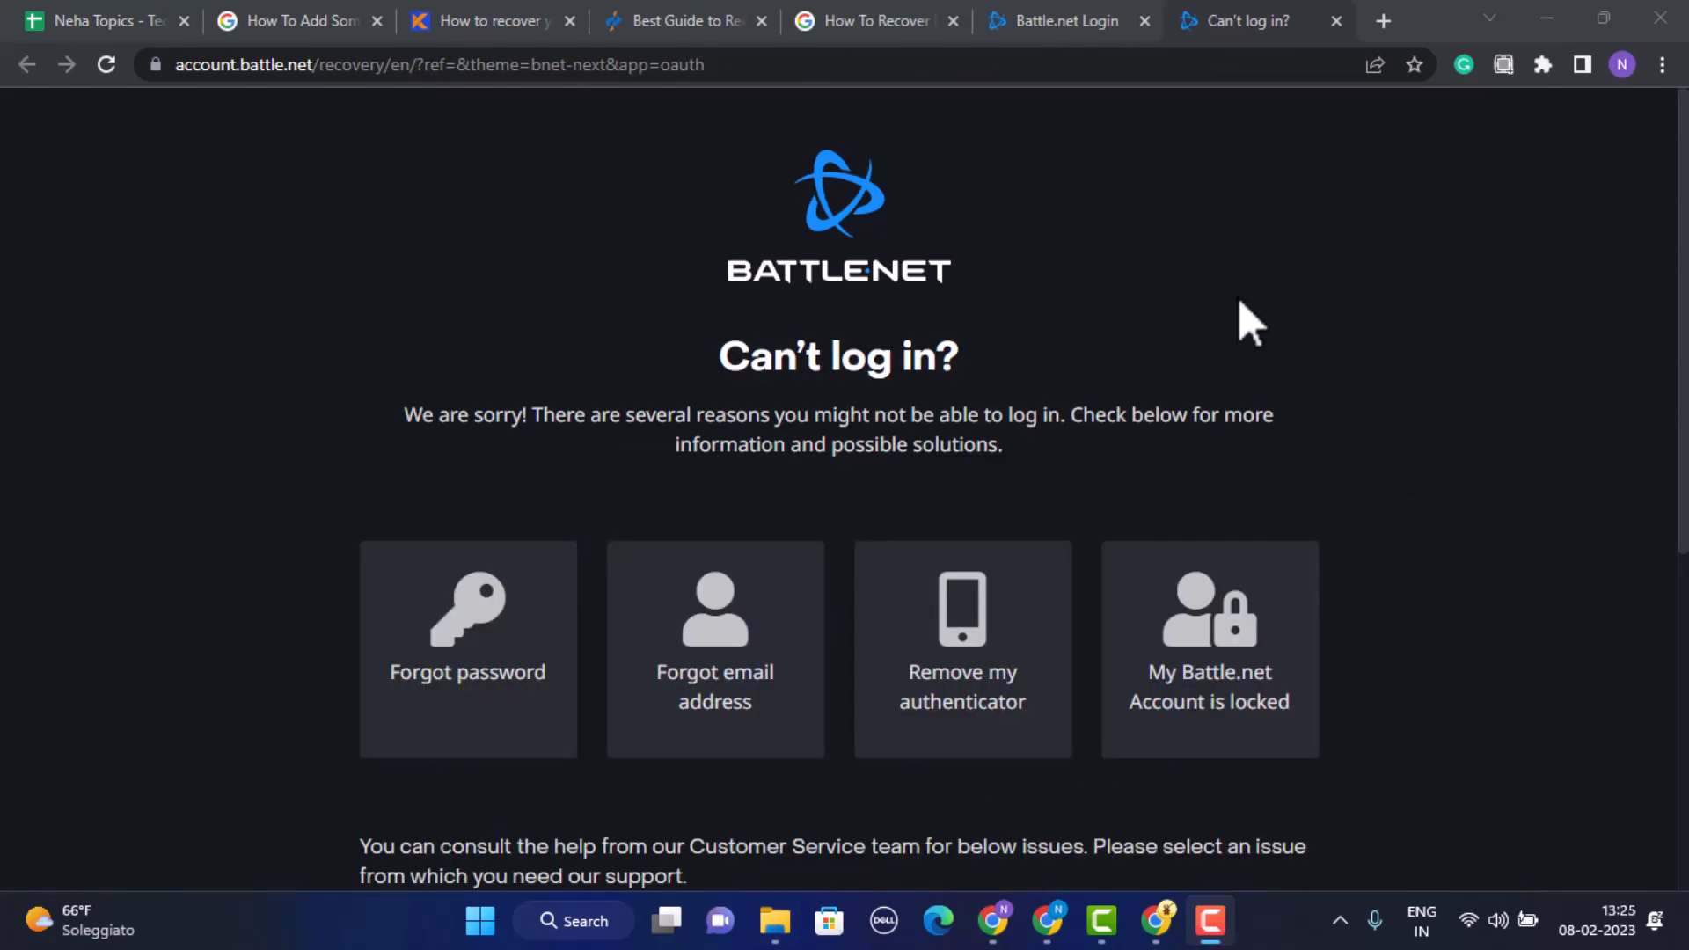
mouse_move(1364, 486)
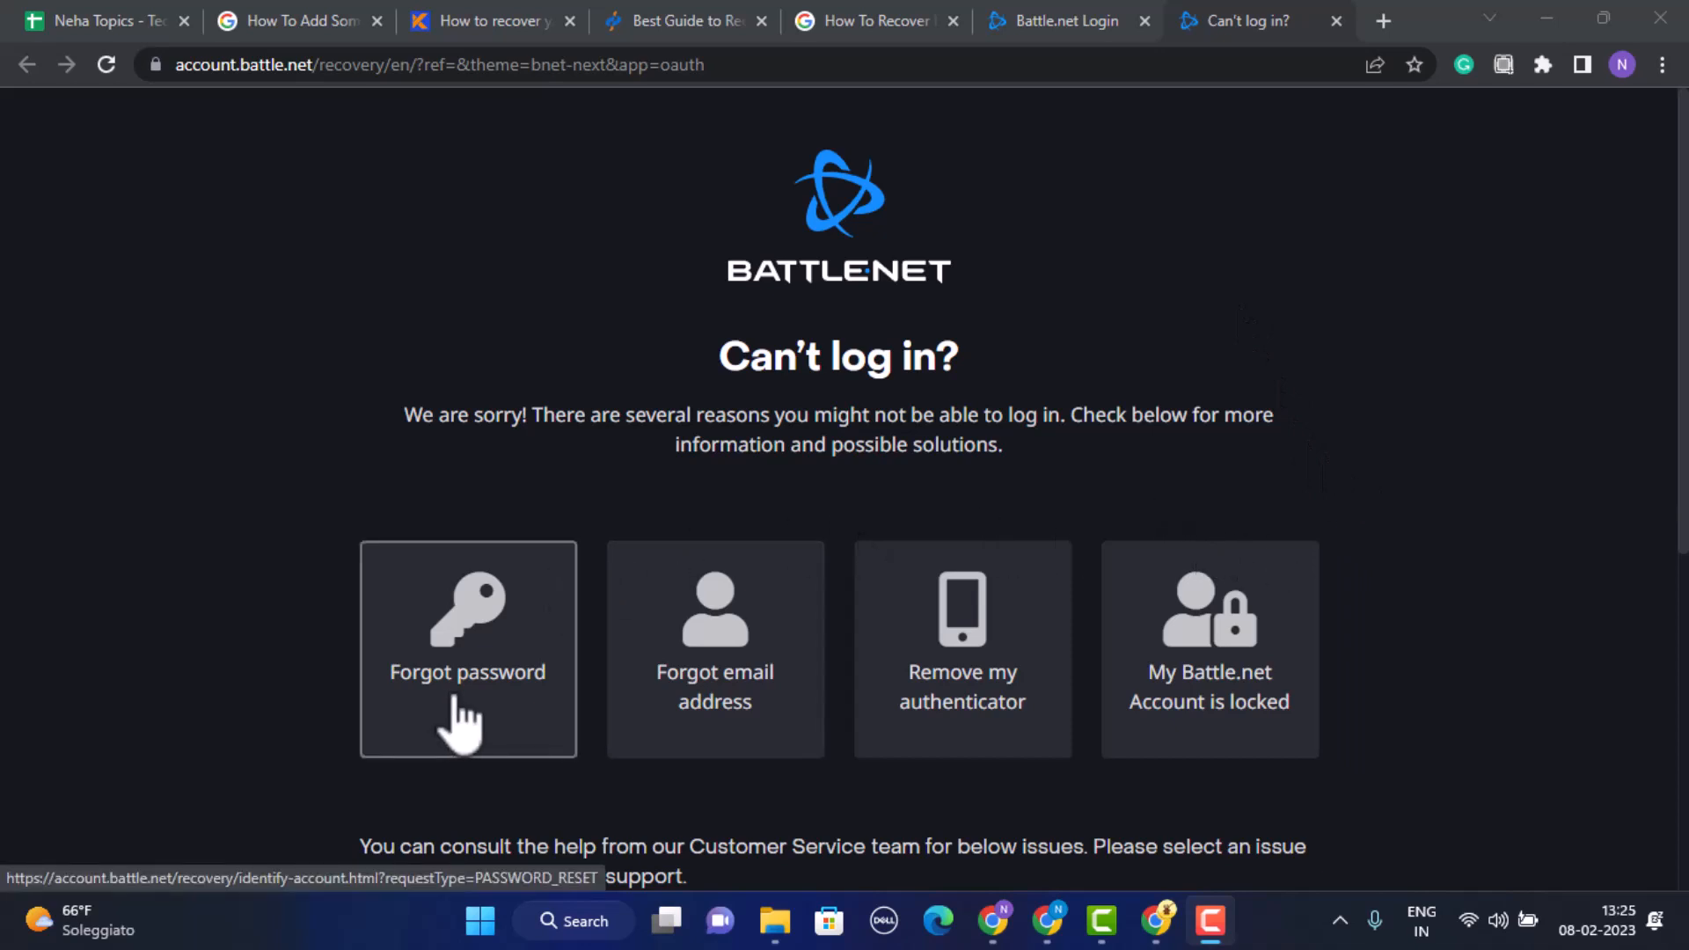
mouse_move(507, 720)
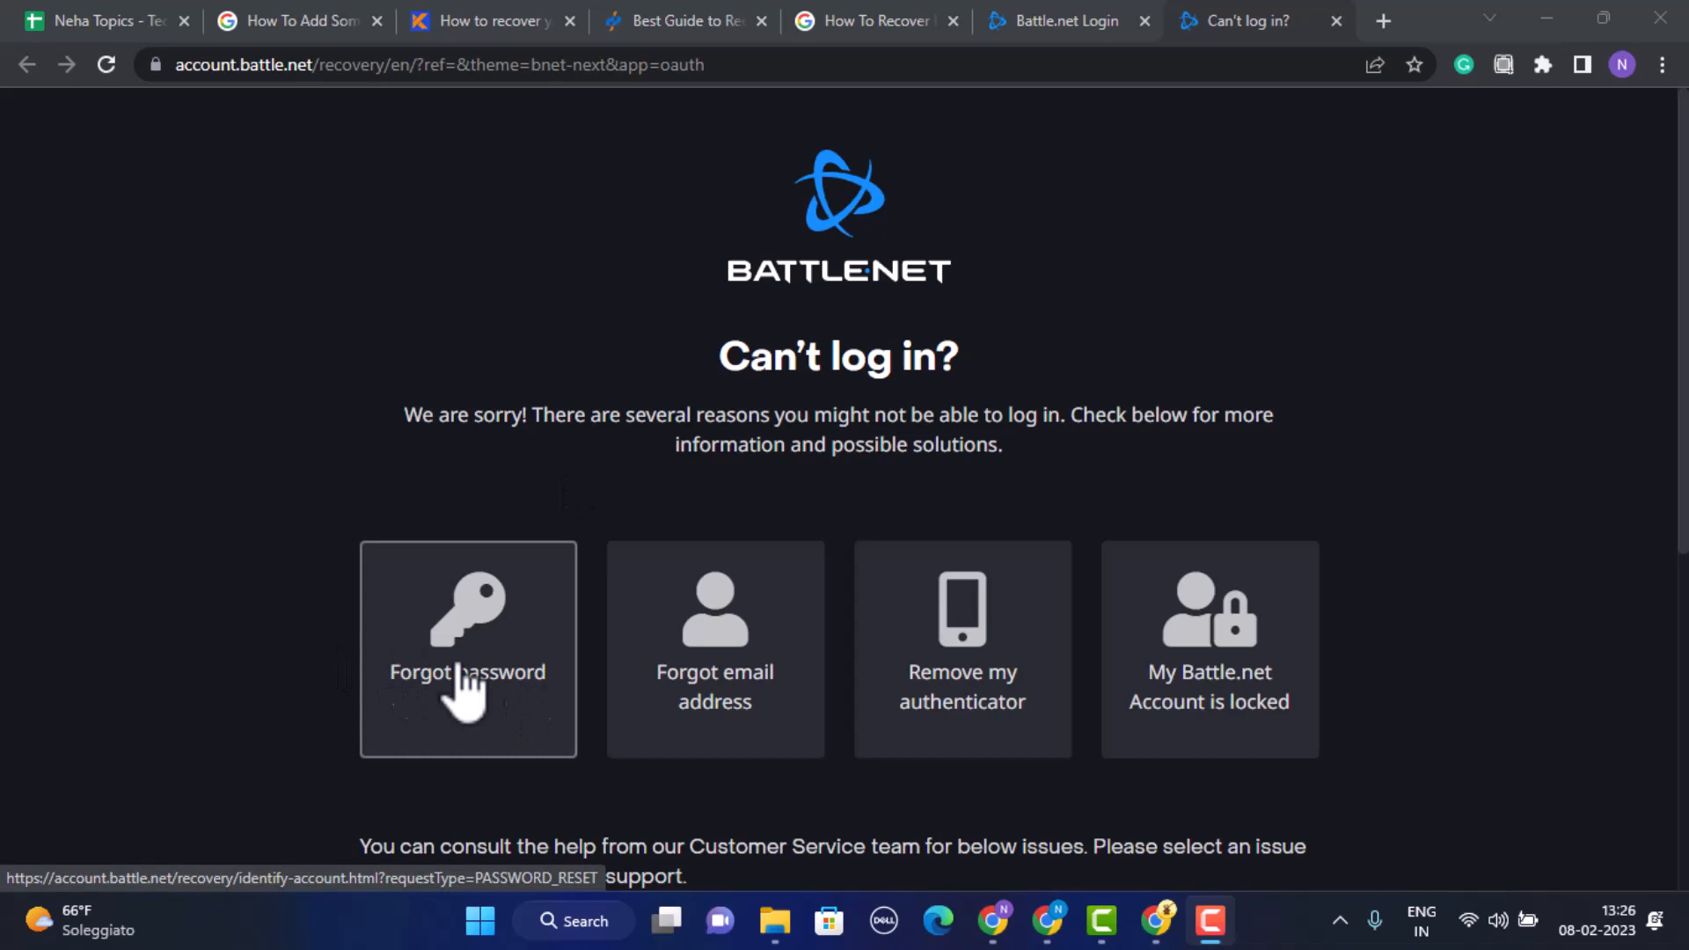
Choose Forgot password to reach the Identify Your Account page.
click(468, 650)
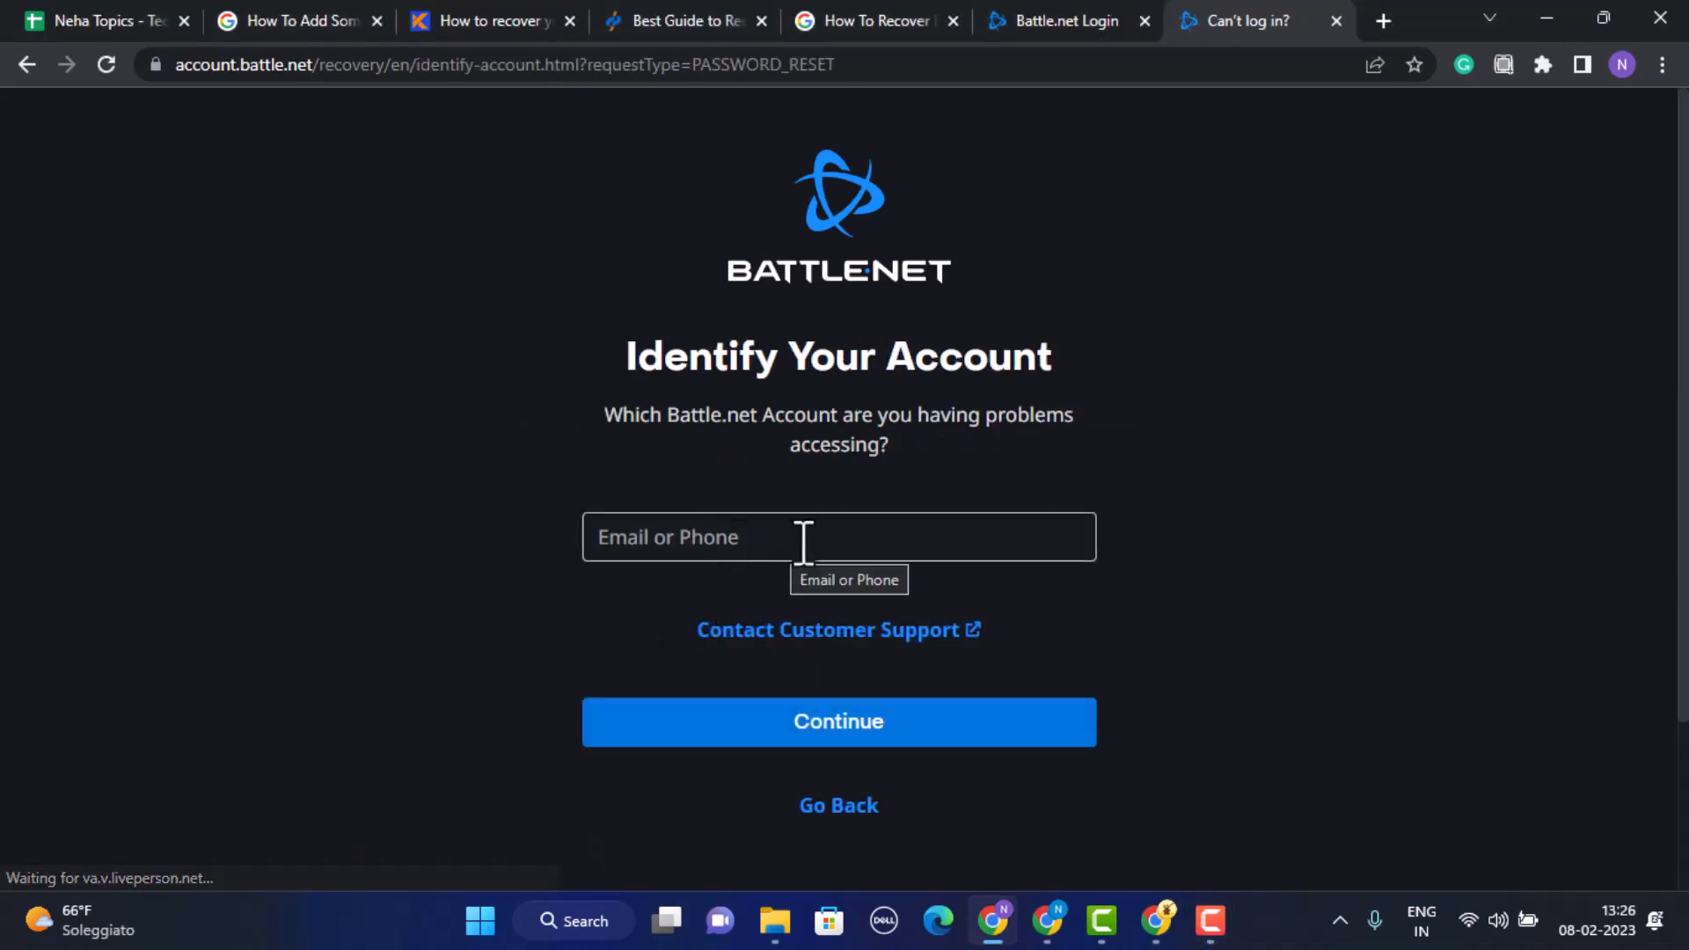
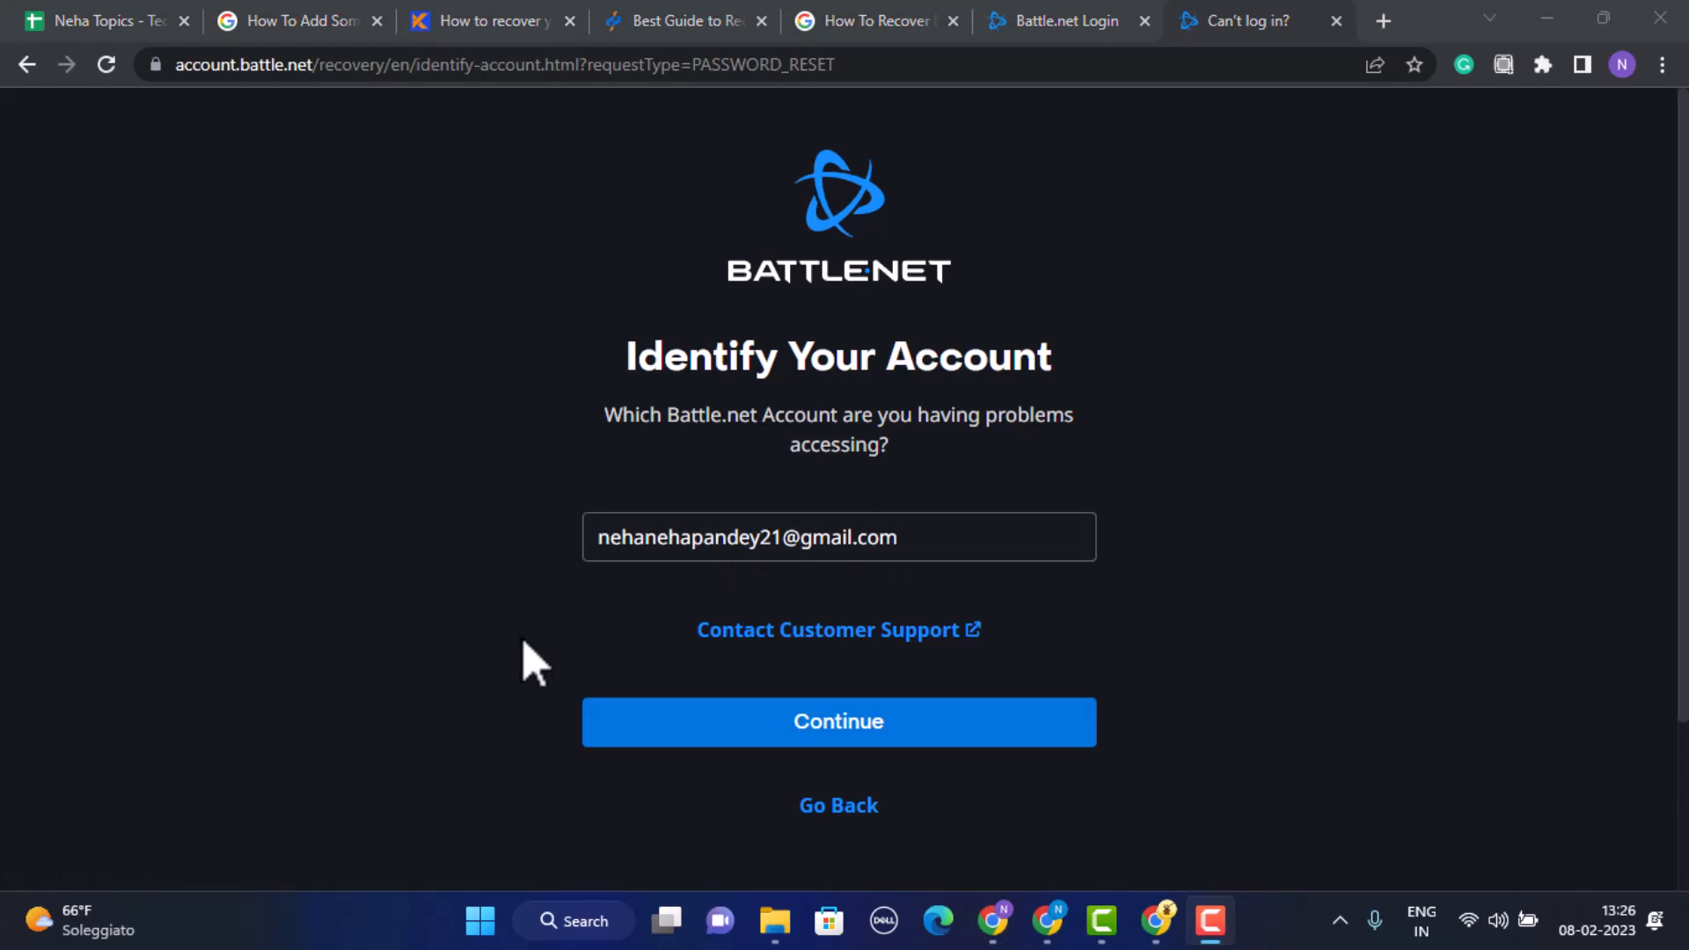
click(837, 721)
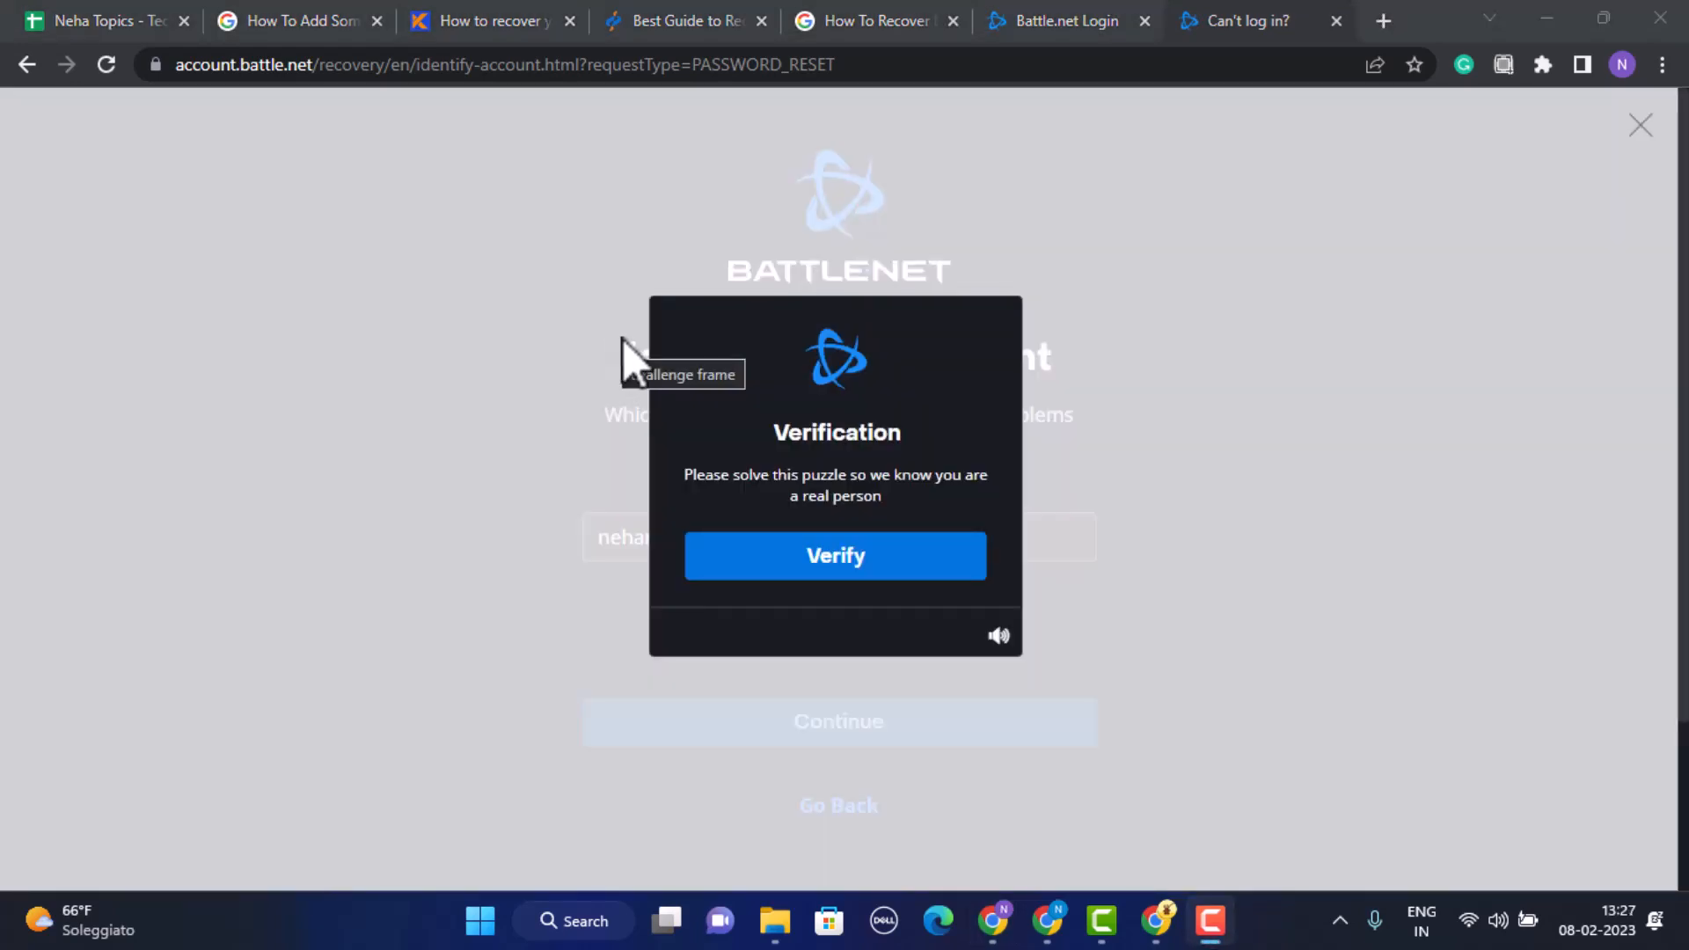
click(834, 556)
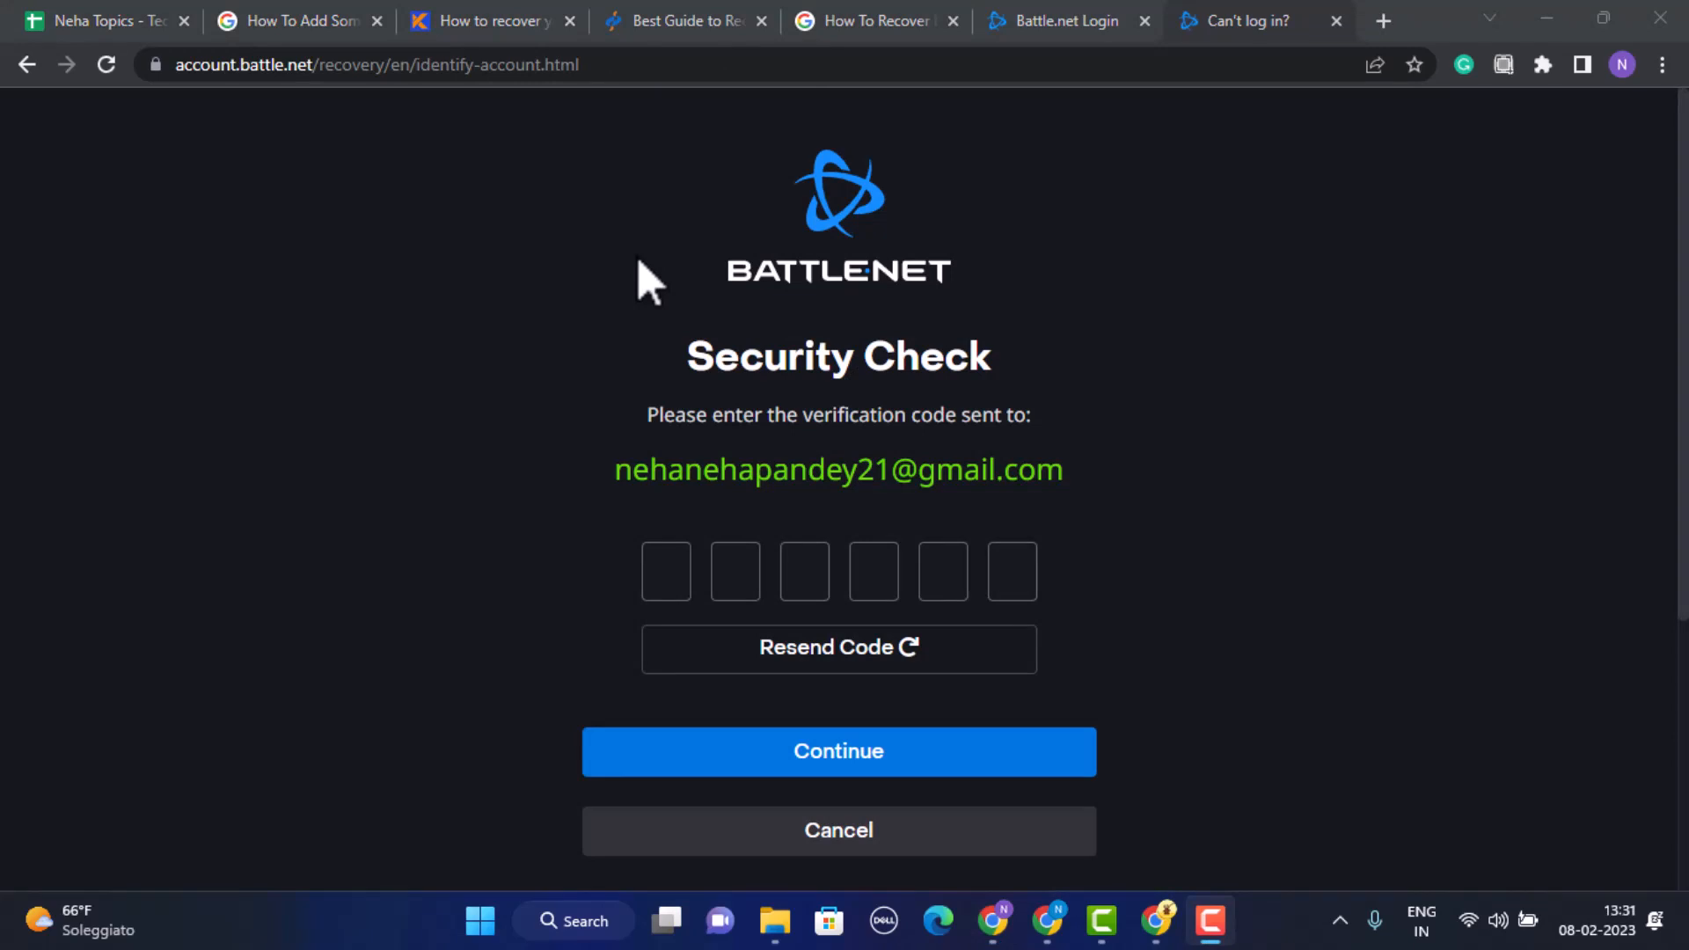
mouse_move(651, 306)
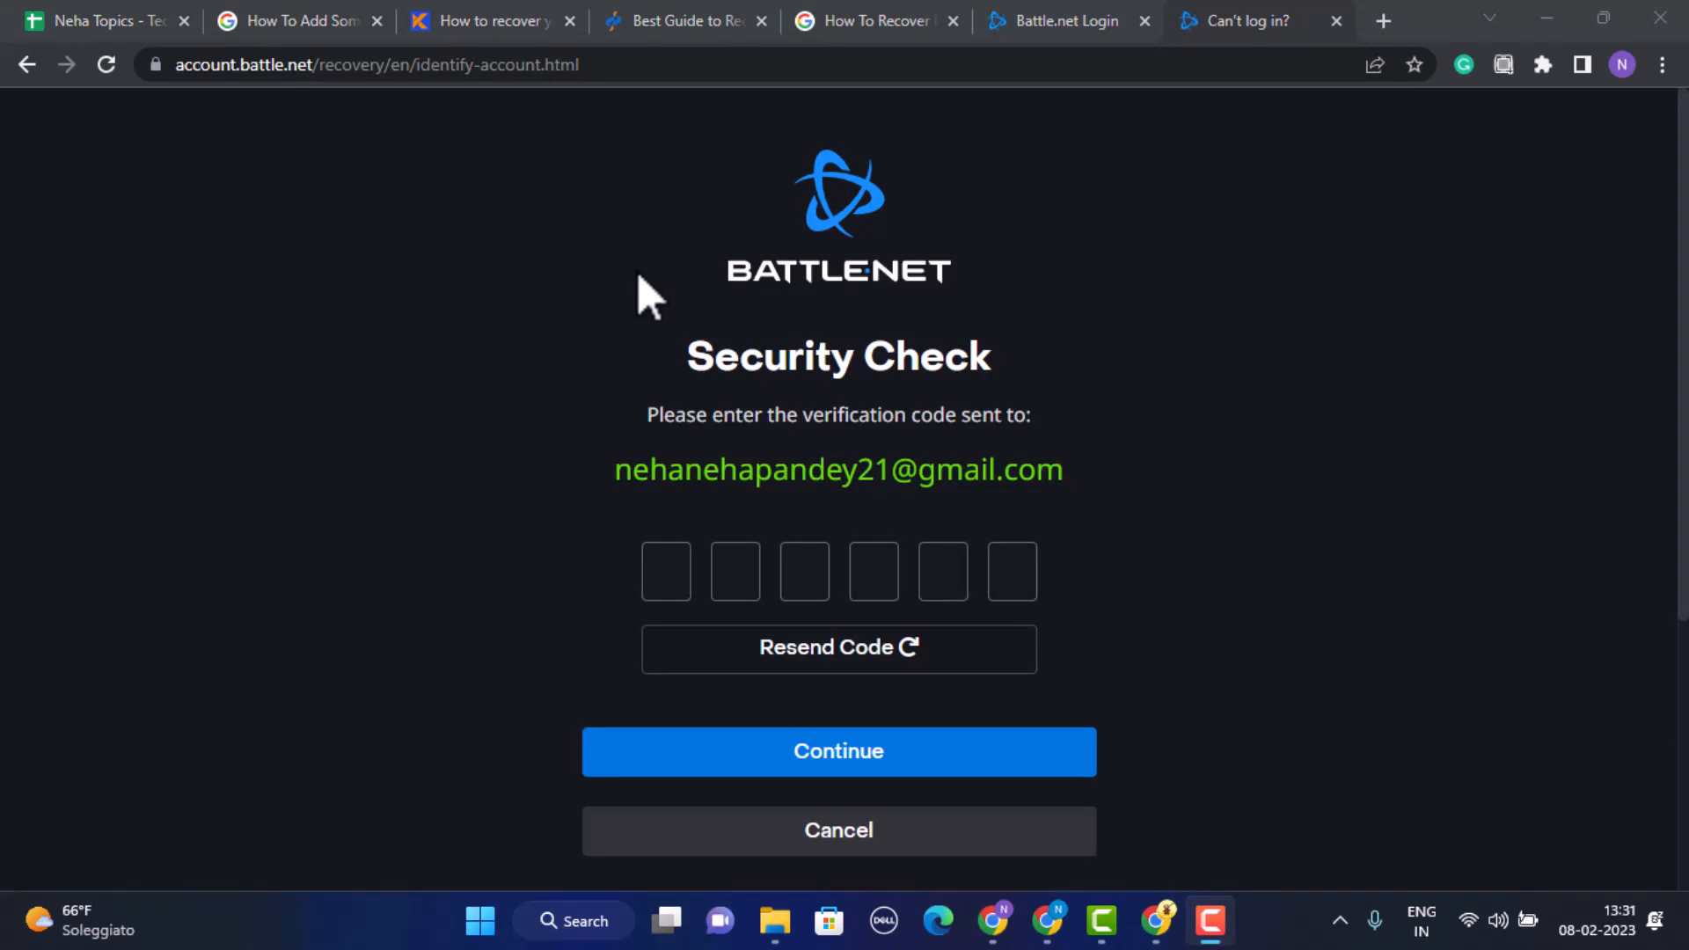
Switch to the Gmail inbox showing the new Battle.net Account Verification email.
click(1382, 21)
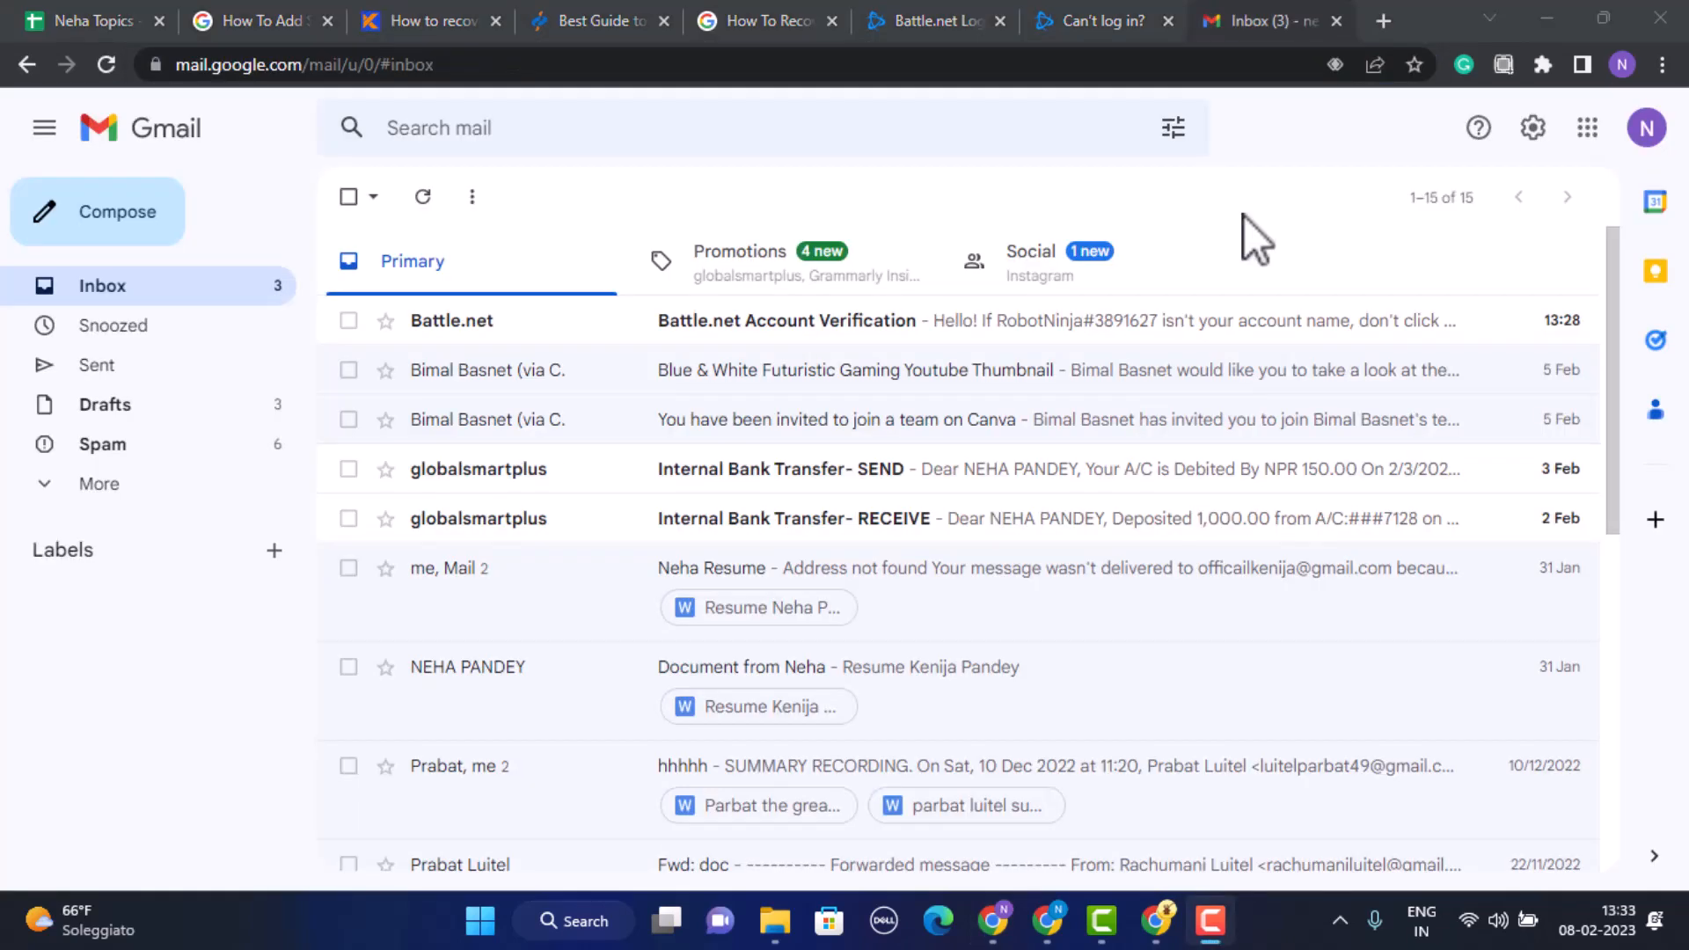
mouse_move(1228, 320)
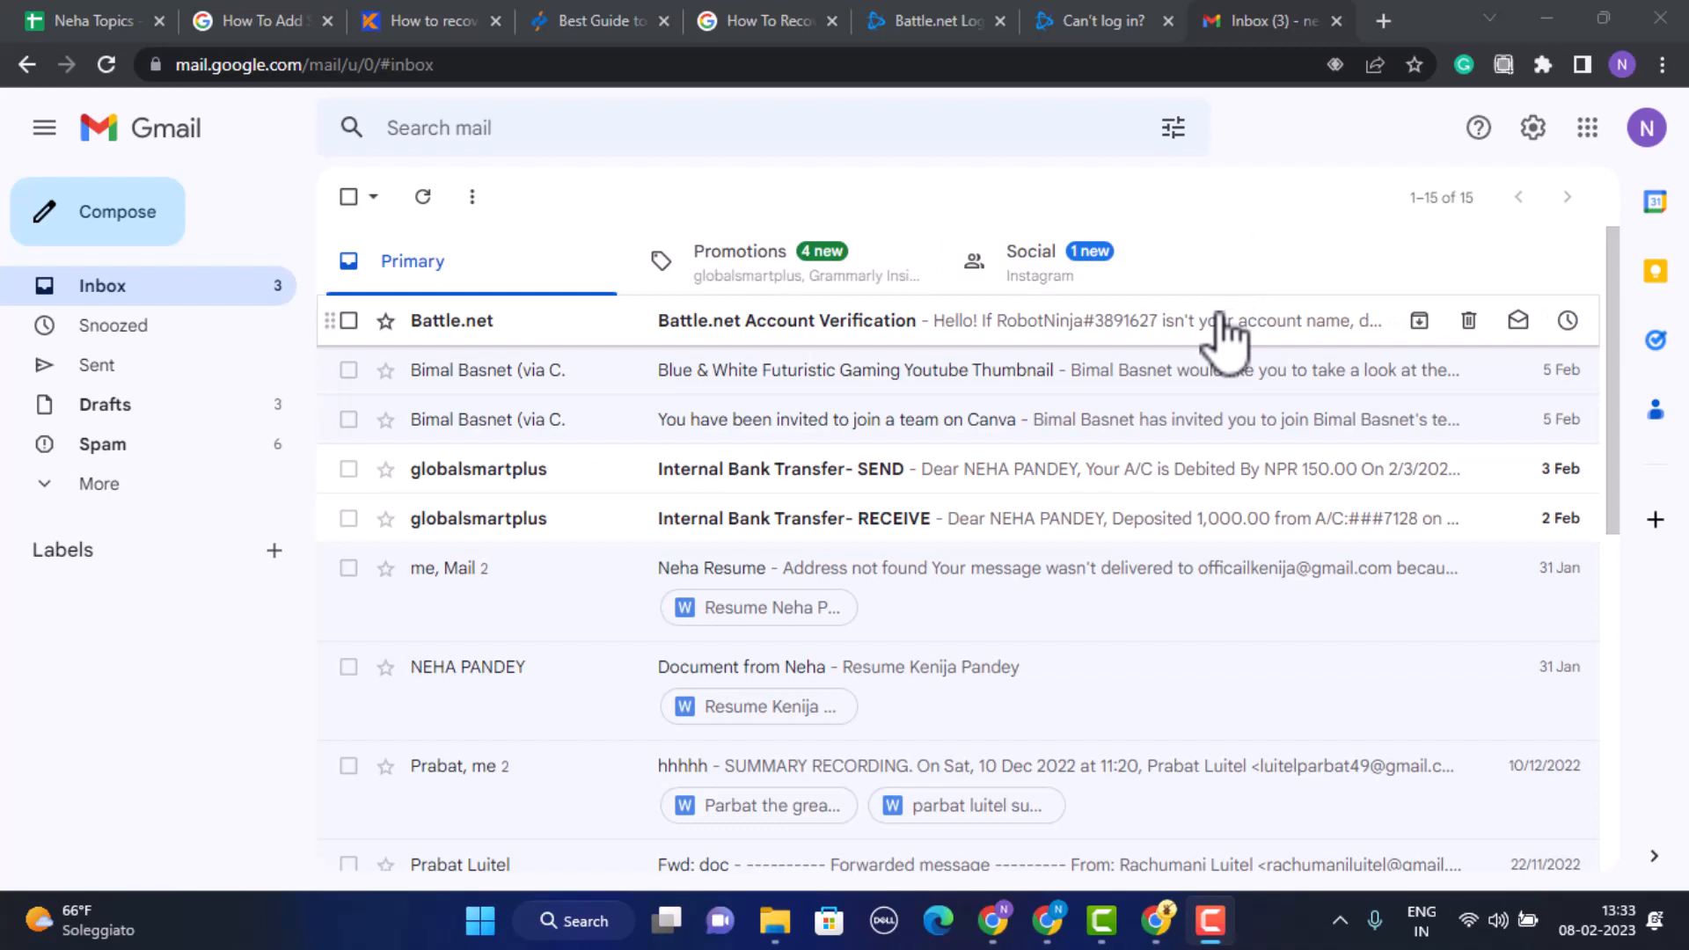
click(786, 320)
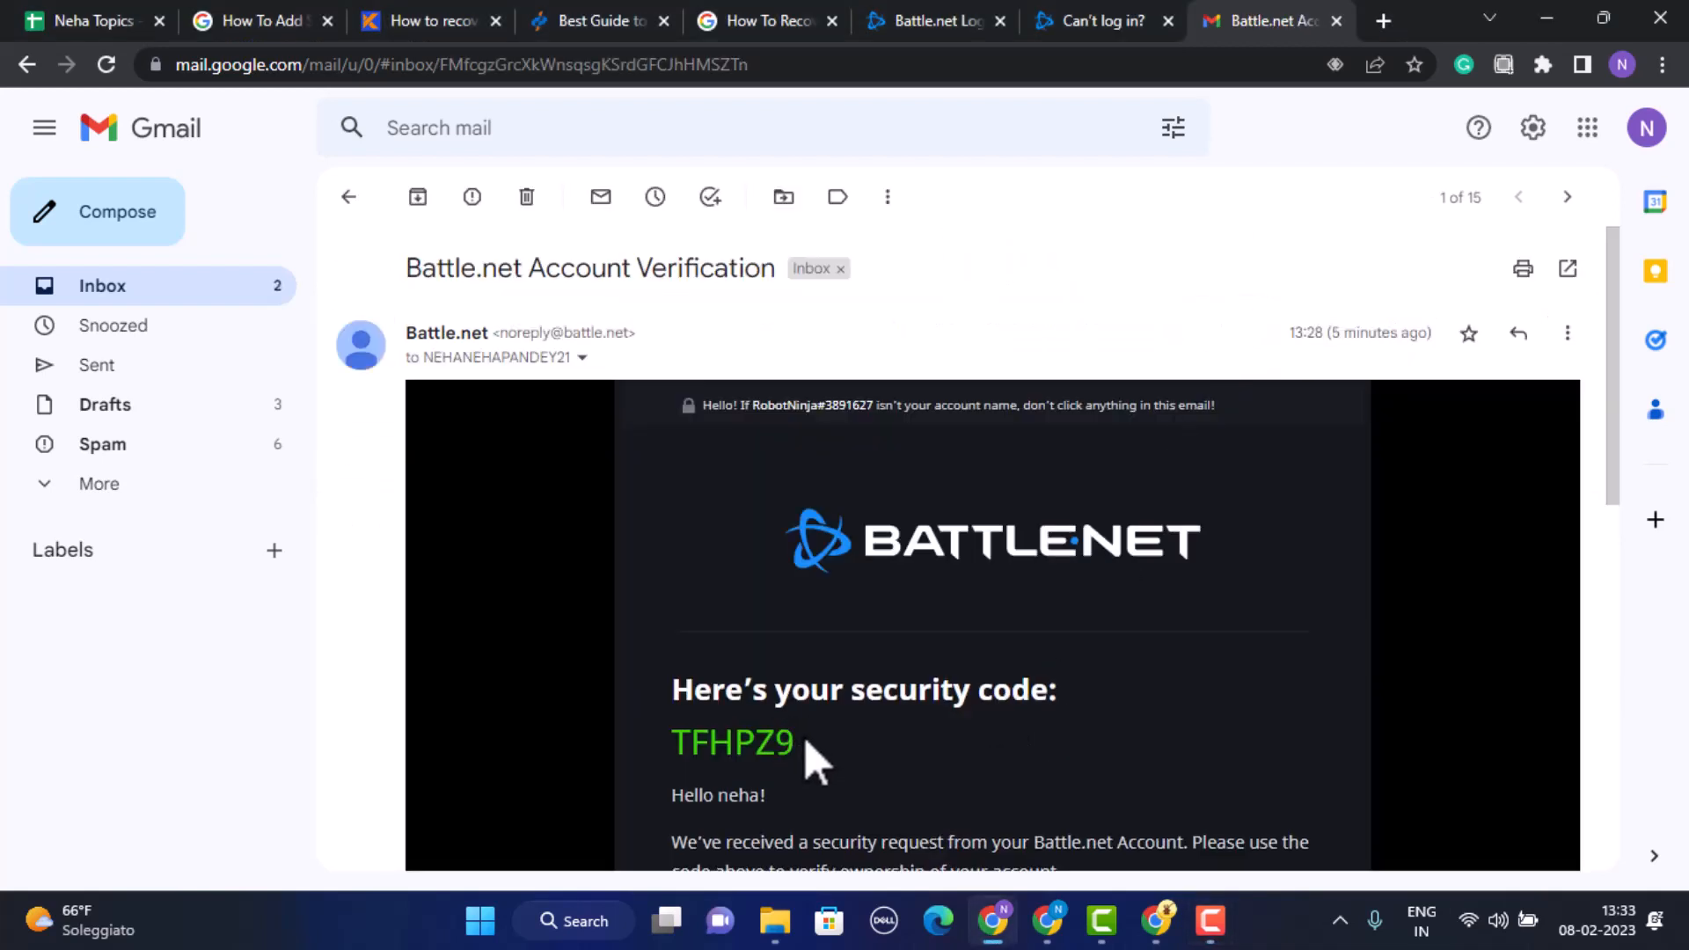
click(1100, 21)
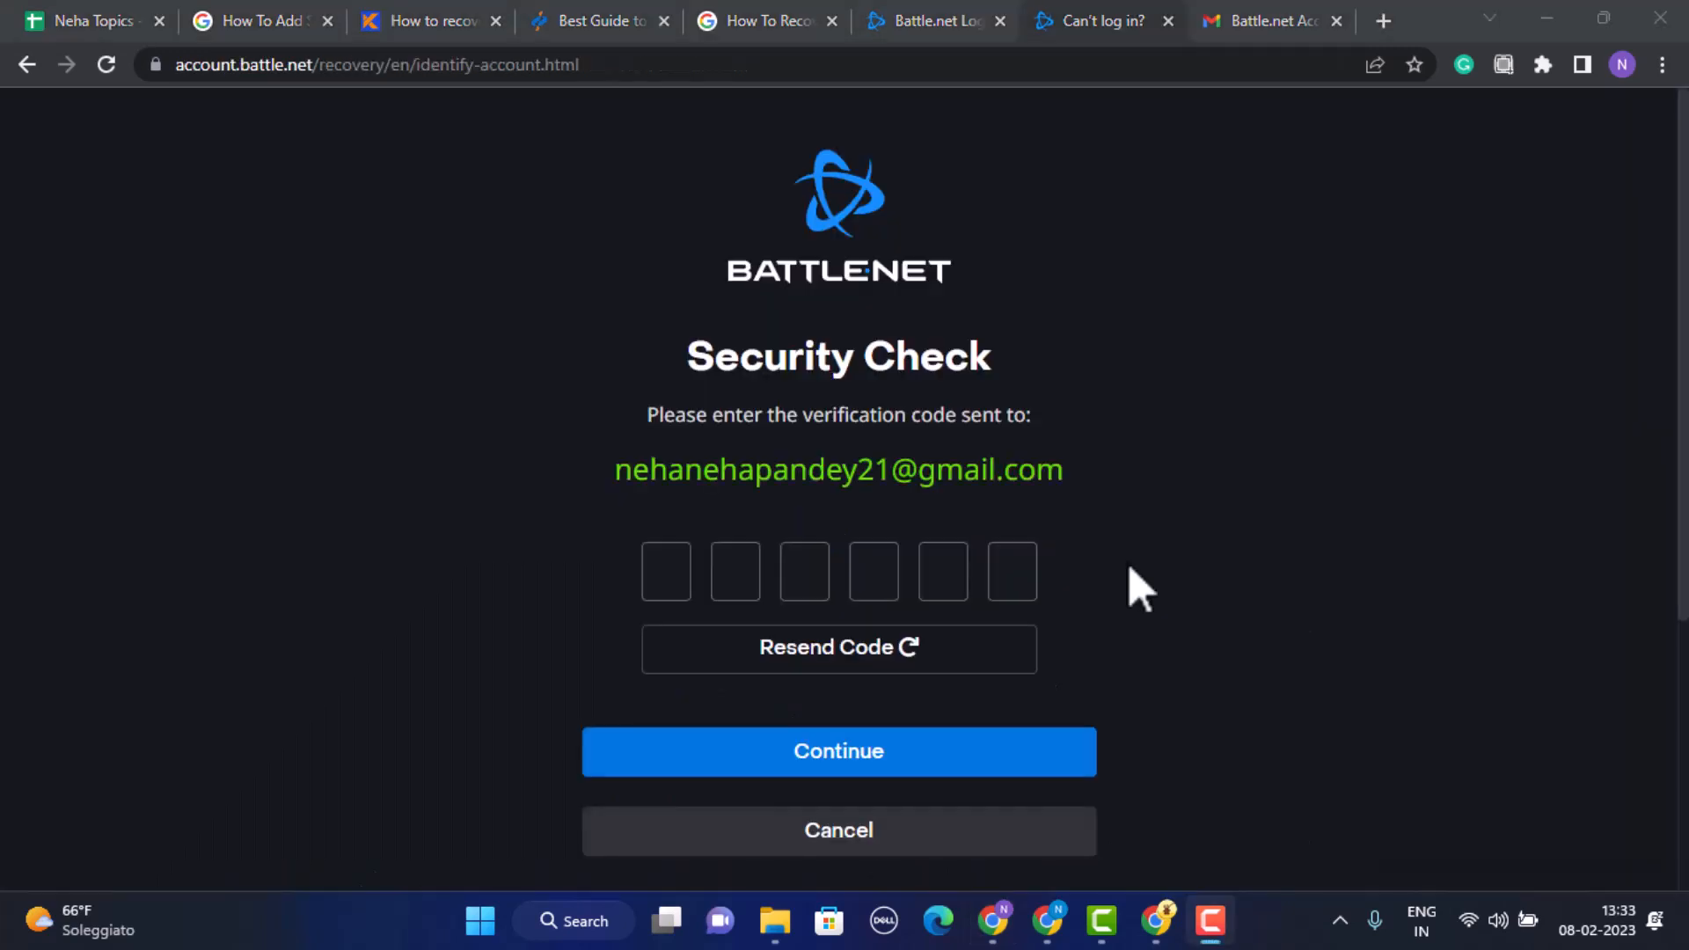
right_click(665, 570)
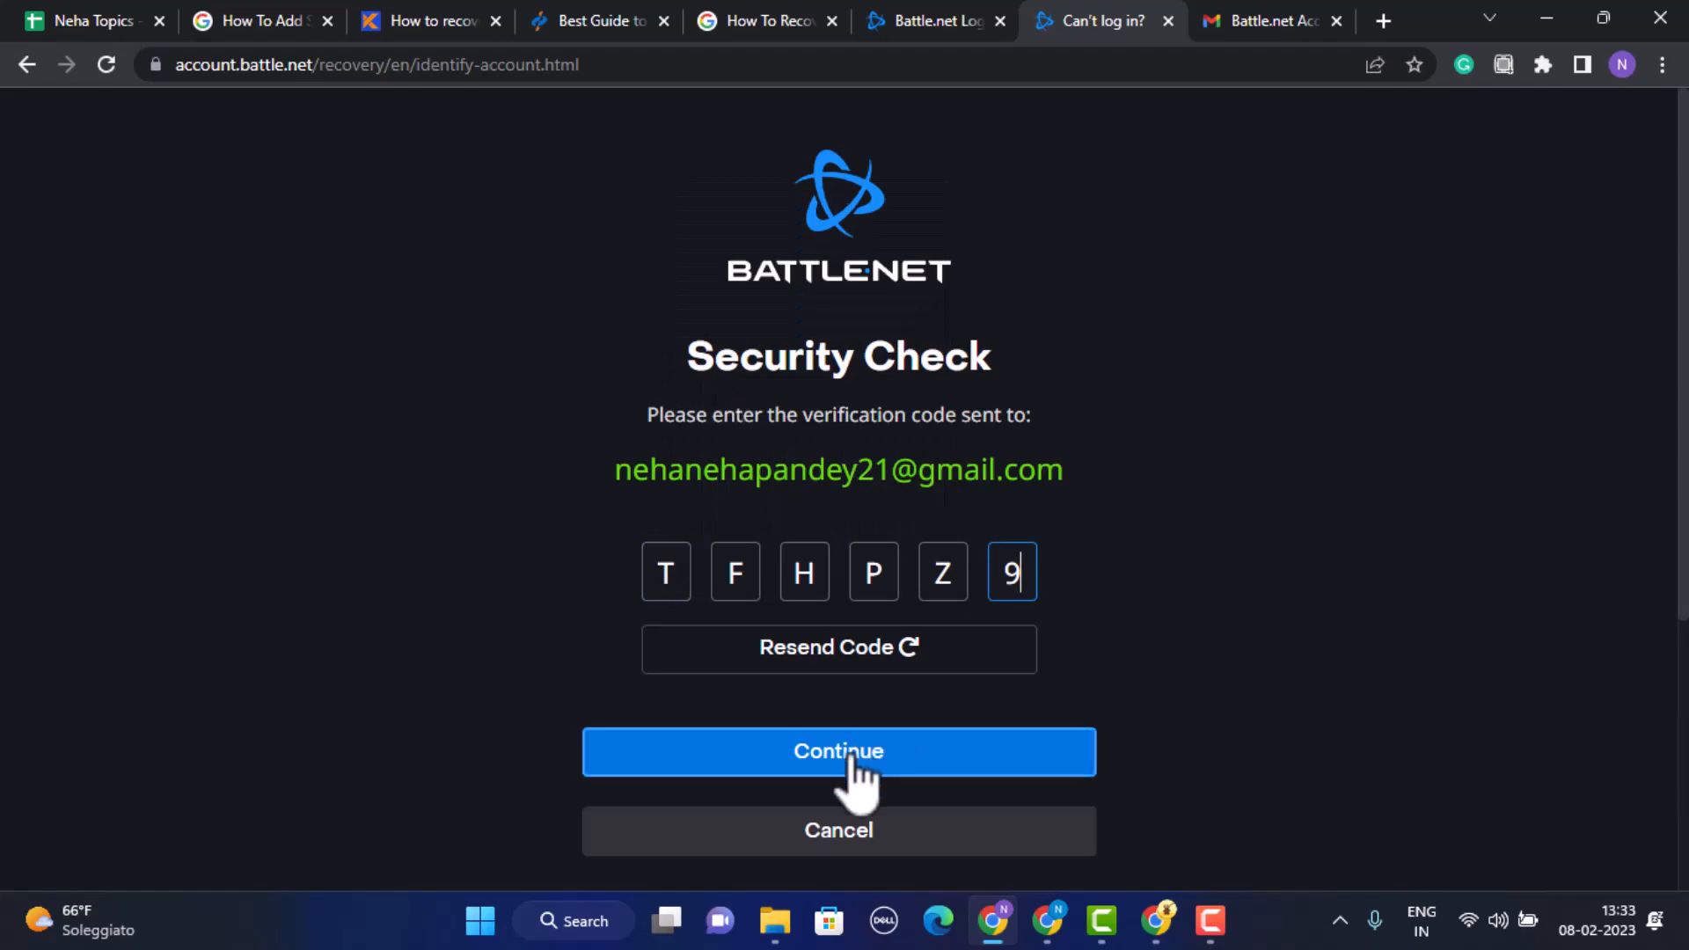
click(837, 751)
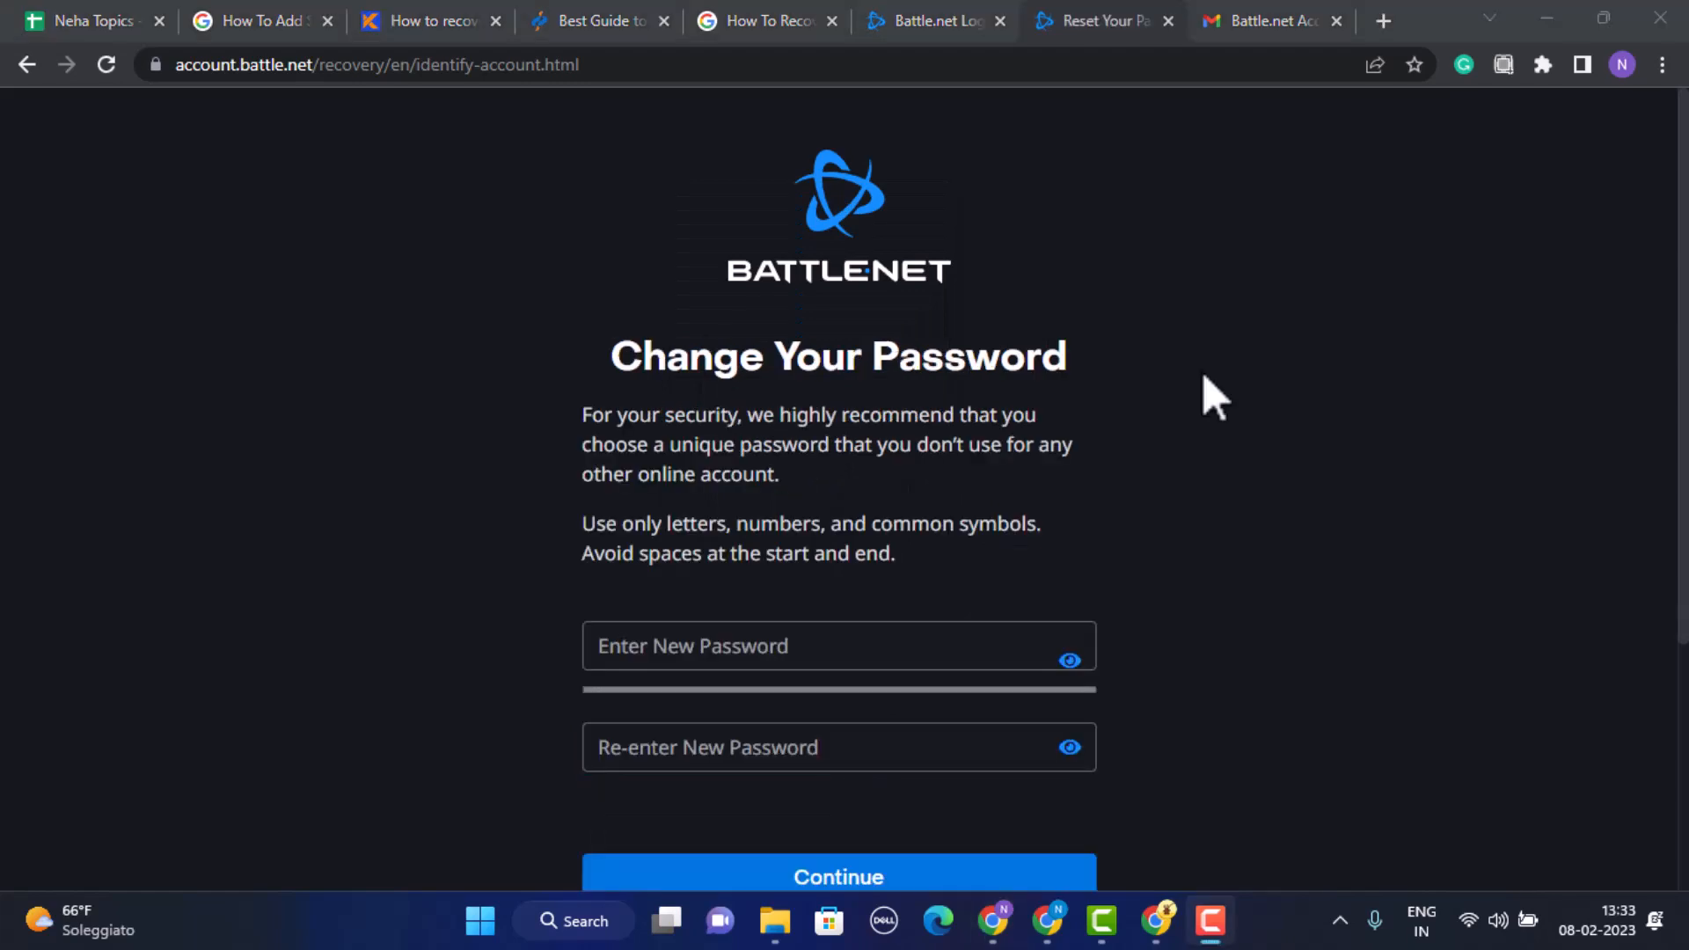